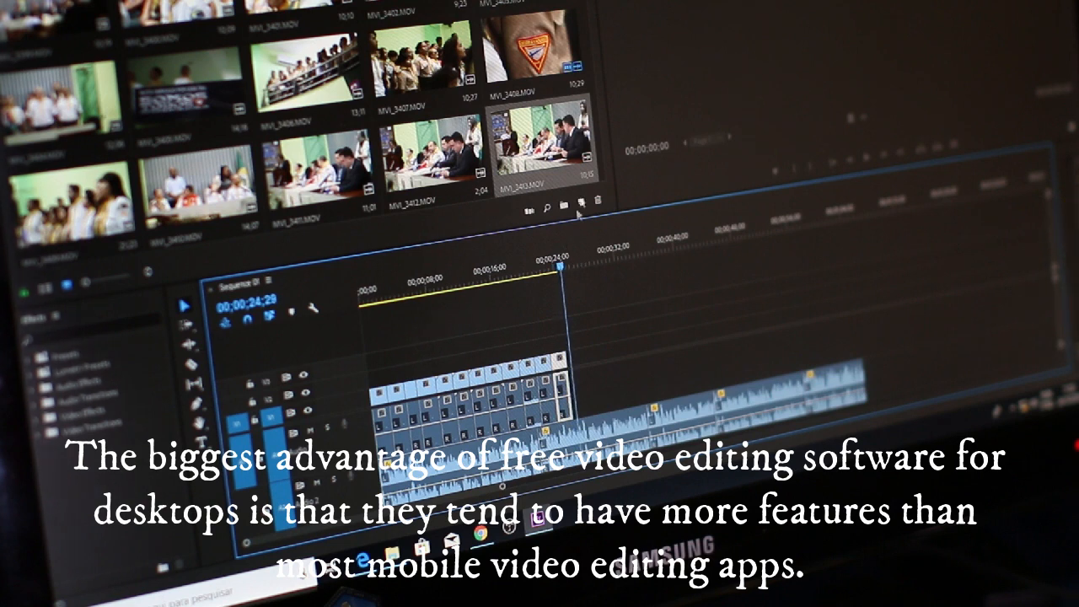
{"action": "mouse_move", "coordinate": [624, 249]}
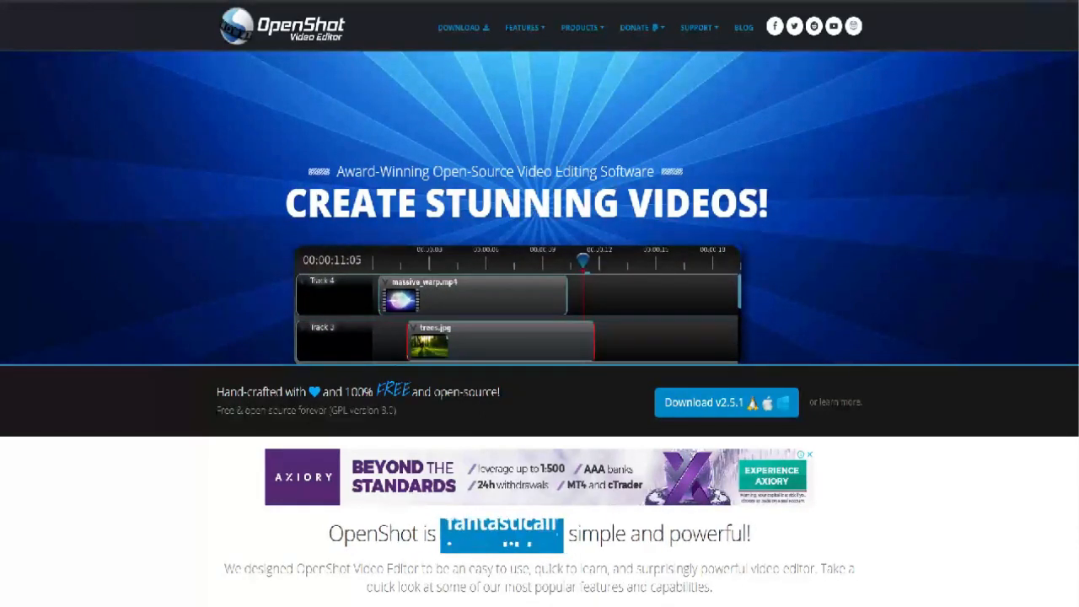
Scroll through the OpenShot Our Features list on the home page
{"action": "scroll", "scroll_direction": "down", "scroll_amount": 3}
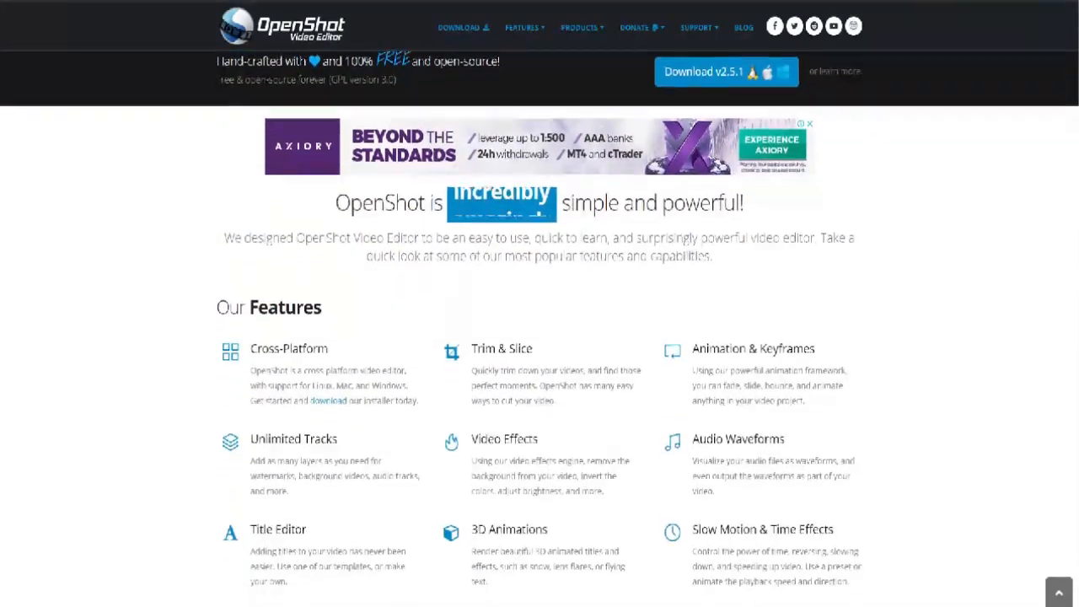
{"action": "scroll", "scroll_direction": "down", "scroll_amount": 3}
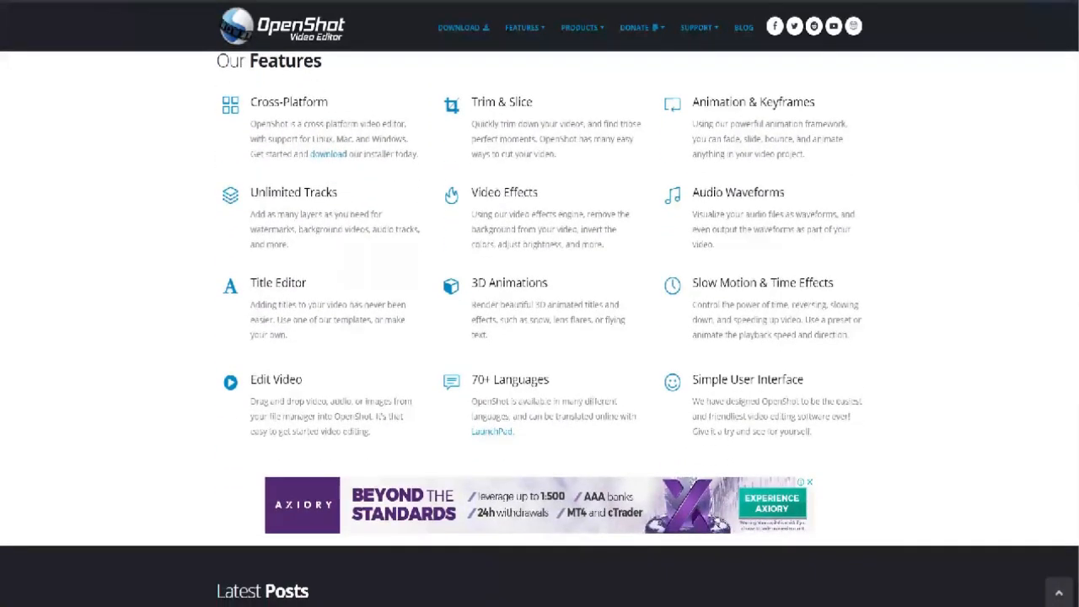
{"action": "scroll", "scroll_direction": "down", "scroll_amount": 3}
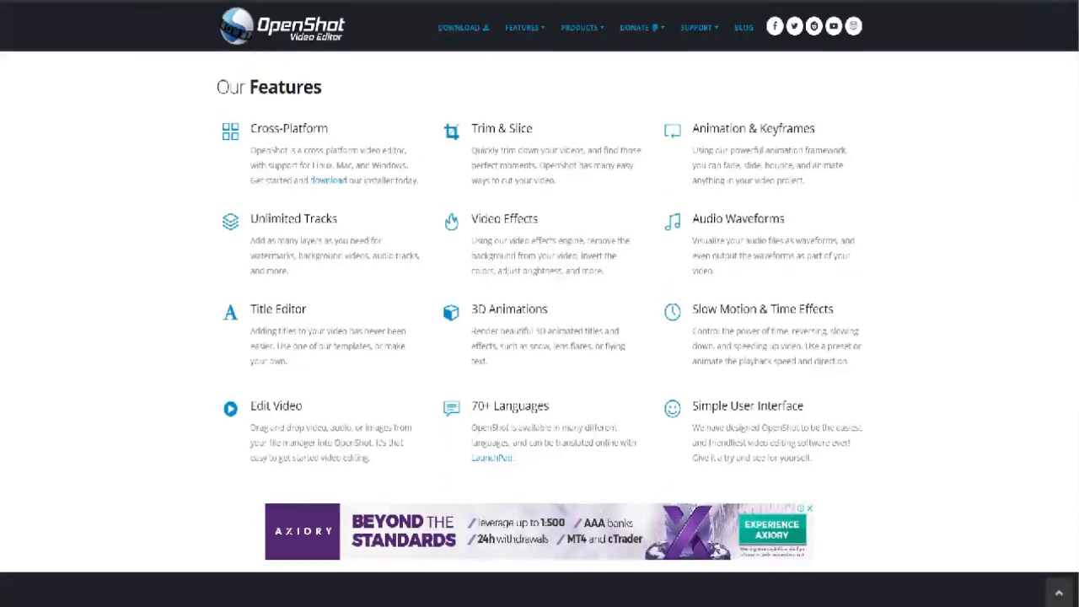
Return to the OpenShot home page, then go to Features > Videos and scroll it
{"action": "left_click", "coordinate": [463, 27]}
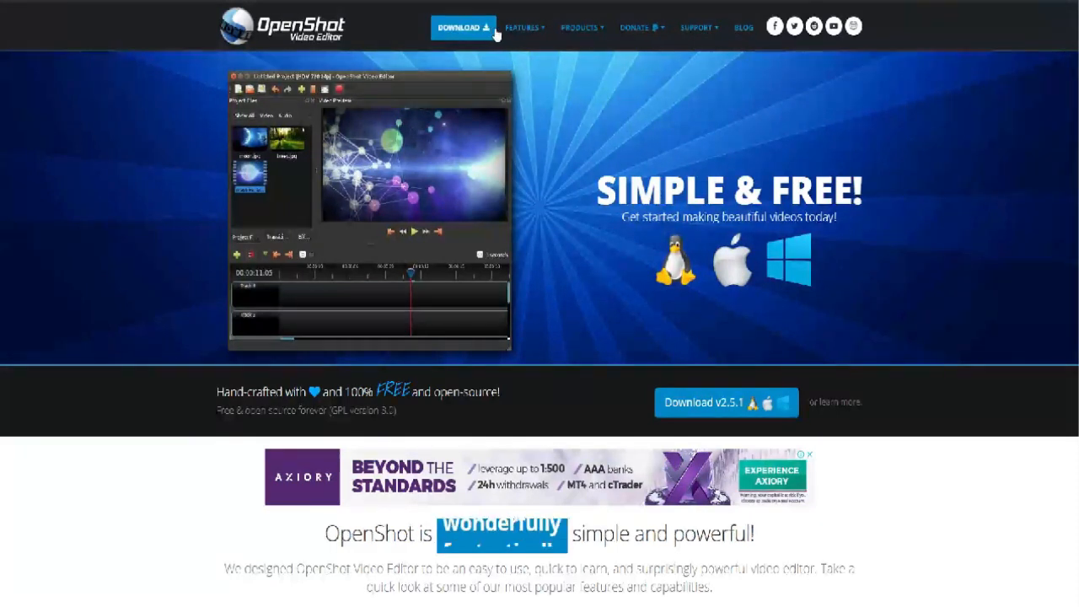
{"action": "left_click", "coordinate": [521, 27]}
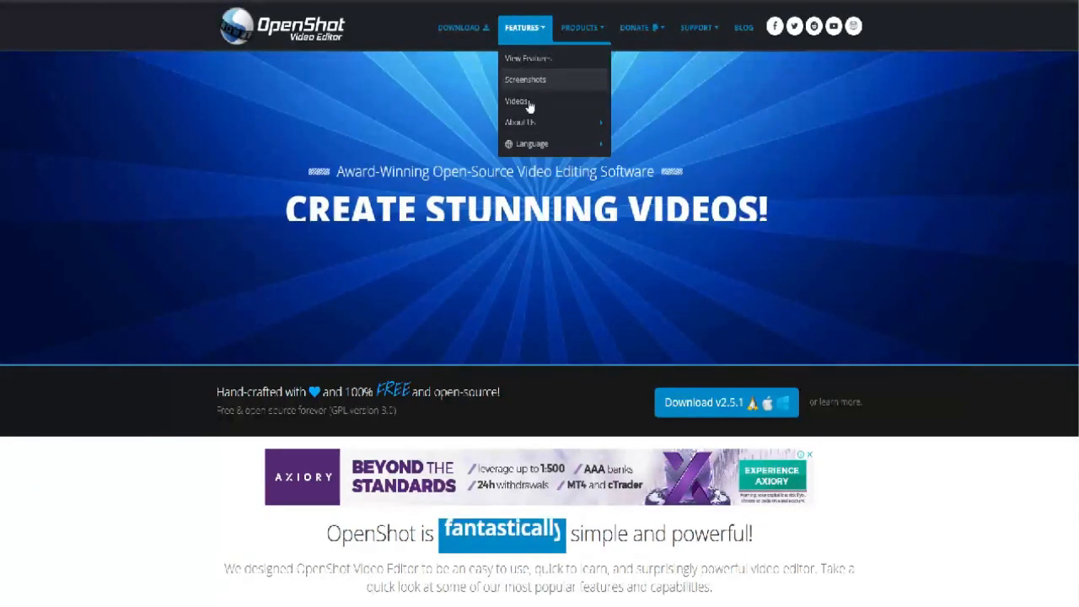
{"action": "left_click", "coordinate": [517, 101]}
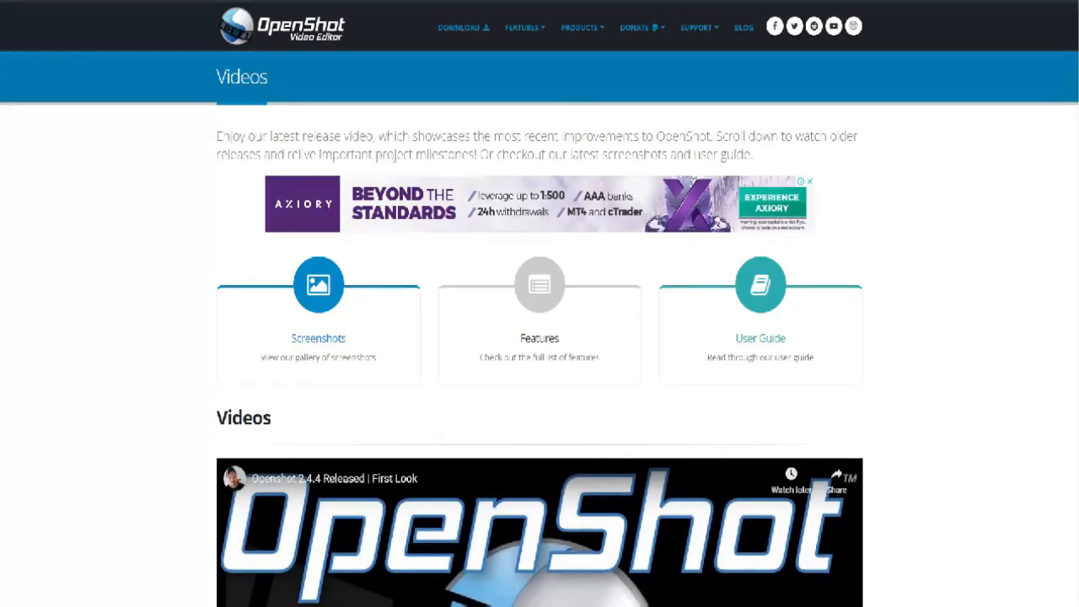
{"action": "scroll", "scroll_direction": "down", "scroll_amount": 3}
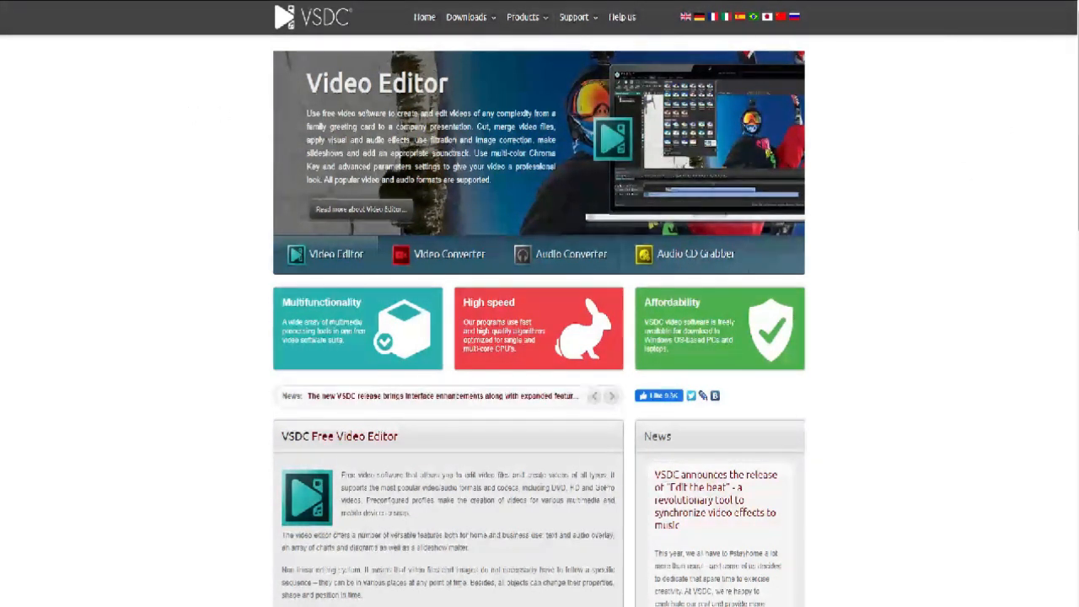
View the VSDC Video Editor download page, then the Video Converter download page
{"action": "scroll", "scroll_direction": "down", "scroll_amount": 3}
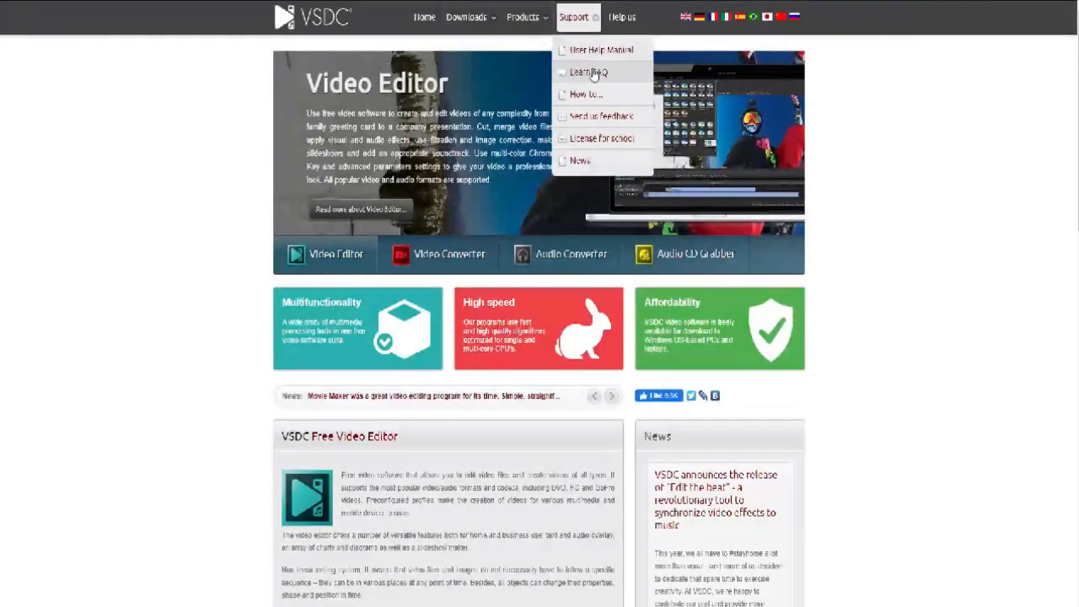
{"action": "mouse_move", "coordinate": [639, 40]}
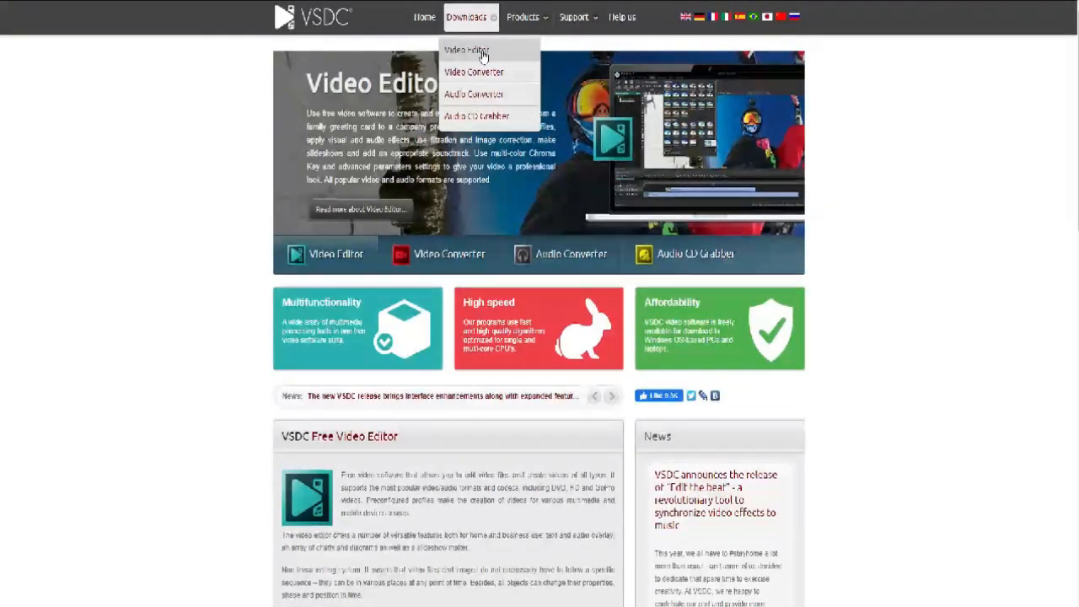
{"action": "left_click", "coordinate": [465, 51]}
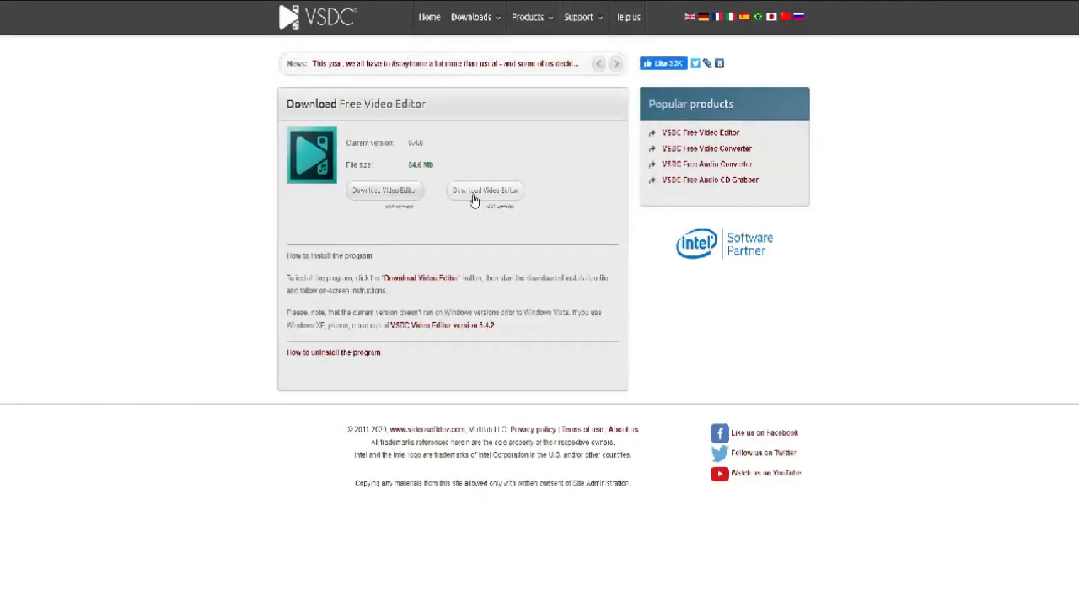
{"action": "left_click", "coordinate": [471, 17]}
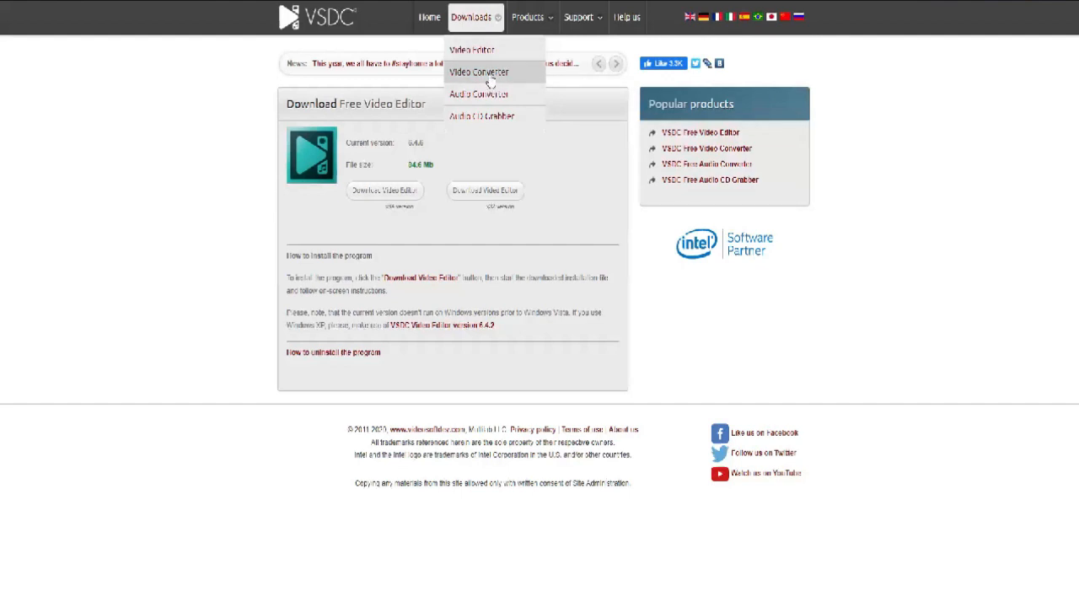
{"action": "left_click", "coordinate": [478, 71]}
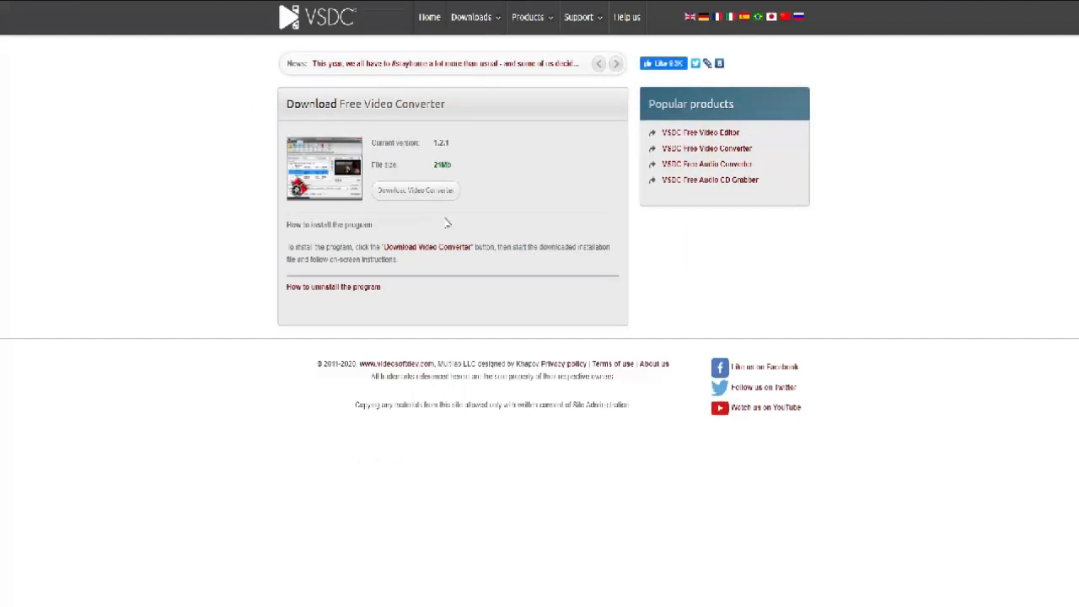
{"action": "left_click", "coordinate": [527, 17]}
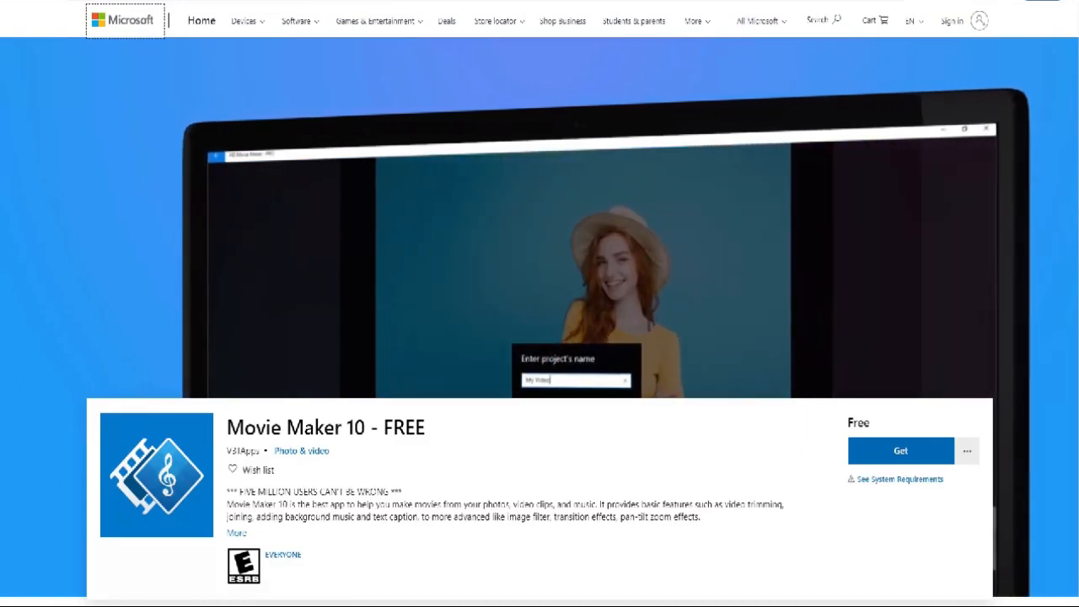
{"action": "scroll", "scroll_direction": "down", "scroll_amount": 3}
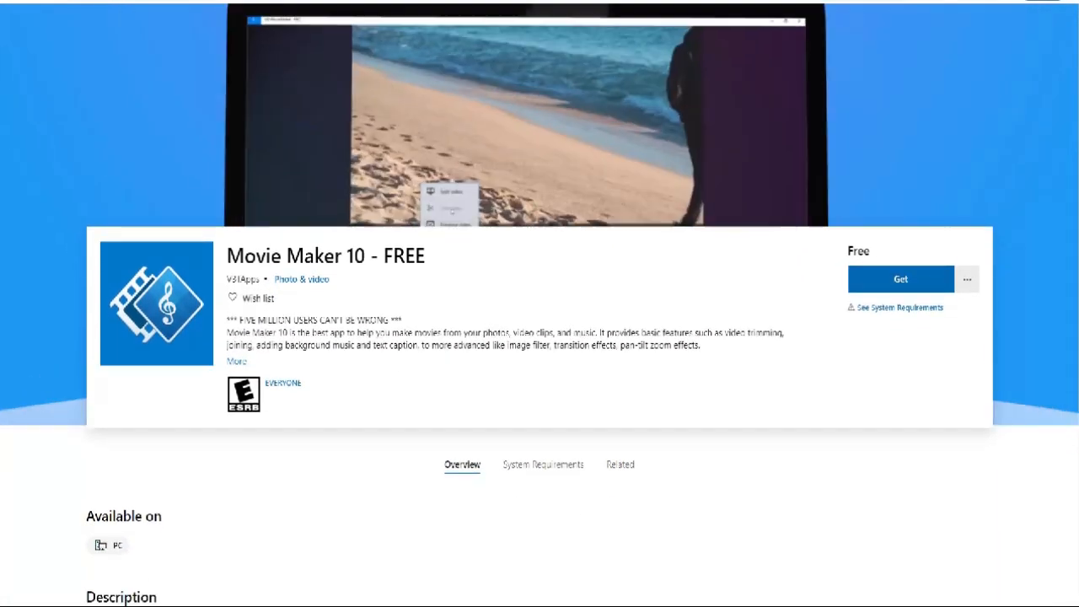
{"action": "scroll", "scroll_direction": "down", "scroll_amount": 3}
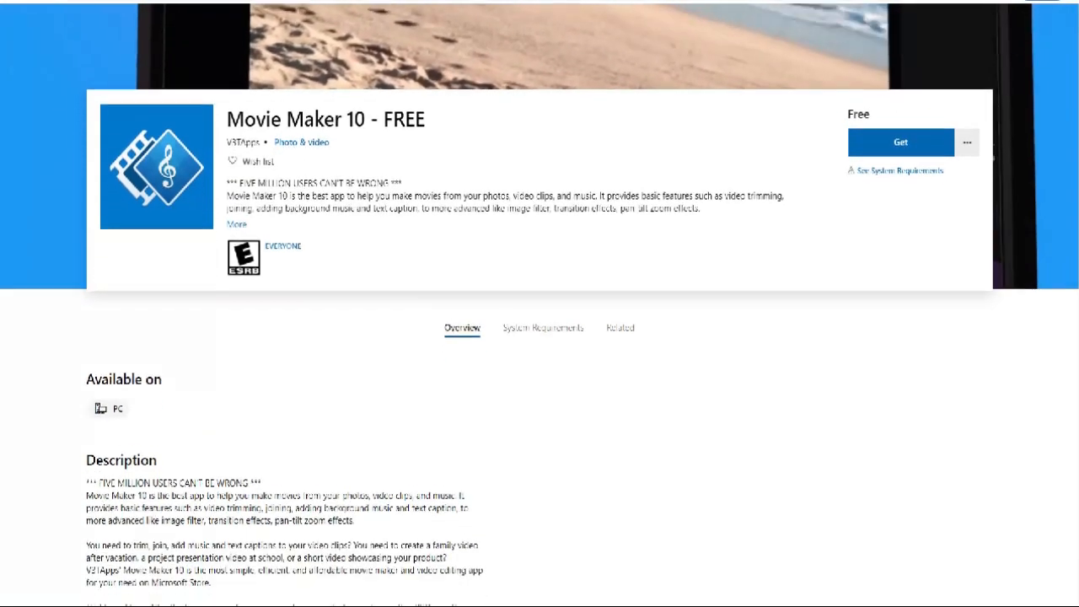
{"action": "scroll", "scroll_direction": "down", "scroll_amount": 3}
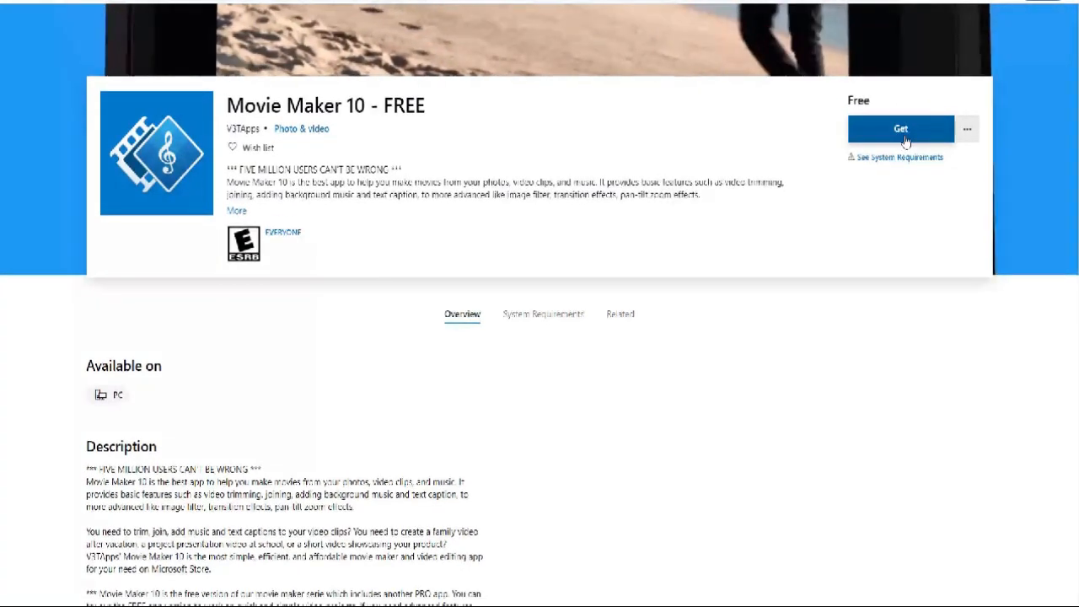
{"action": "scroll", "scroll_direction": "down", "scroll_amount": 3}
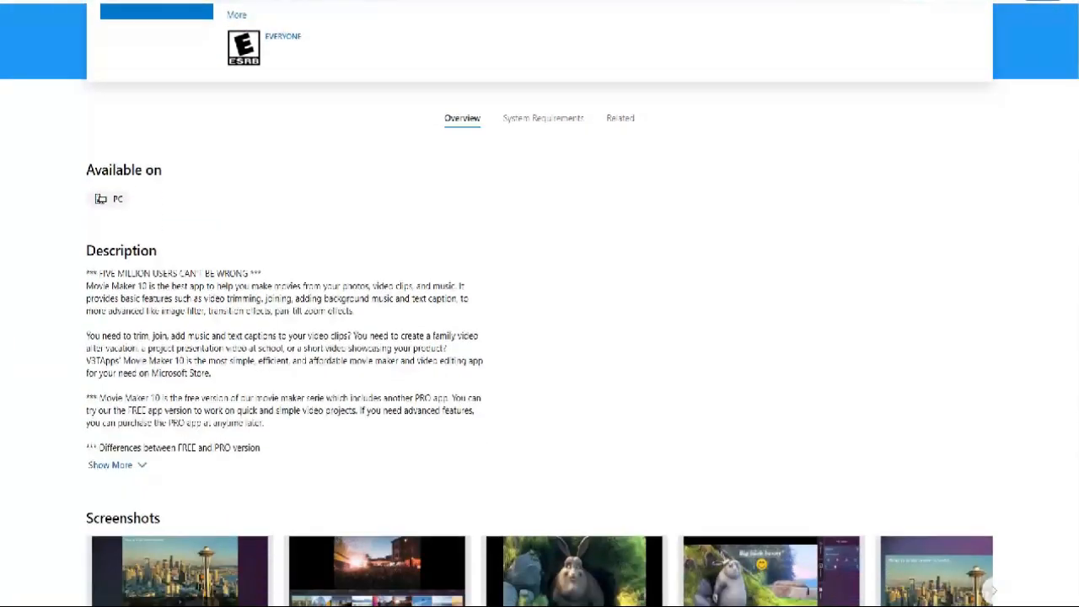
{"action": "scroll", "scroll_direction": "down", "scroll_amount": 3}
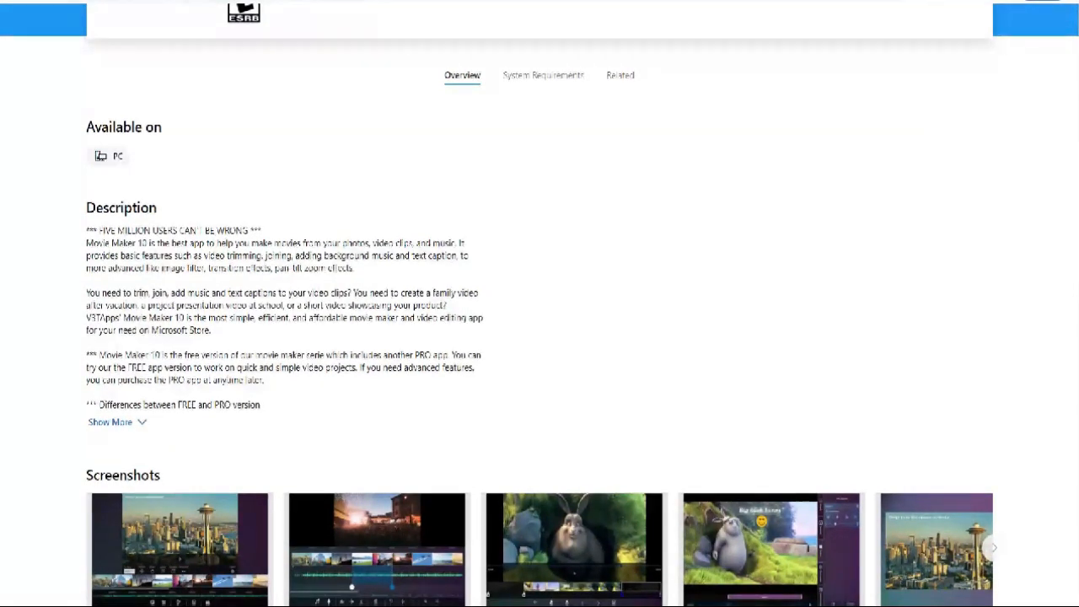
{"action": "scroll", "scroll_direction": "down", "scroll_amount": 3}
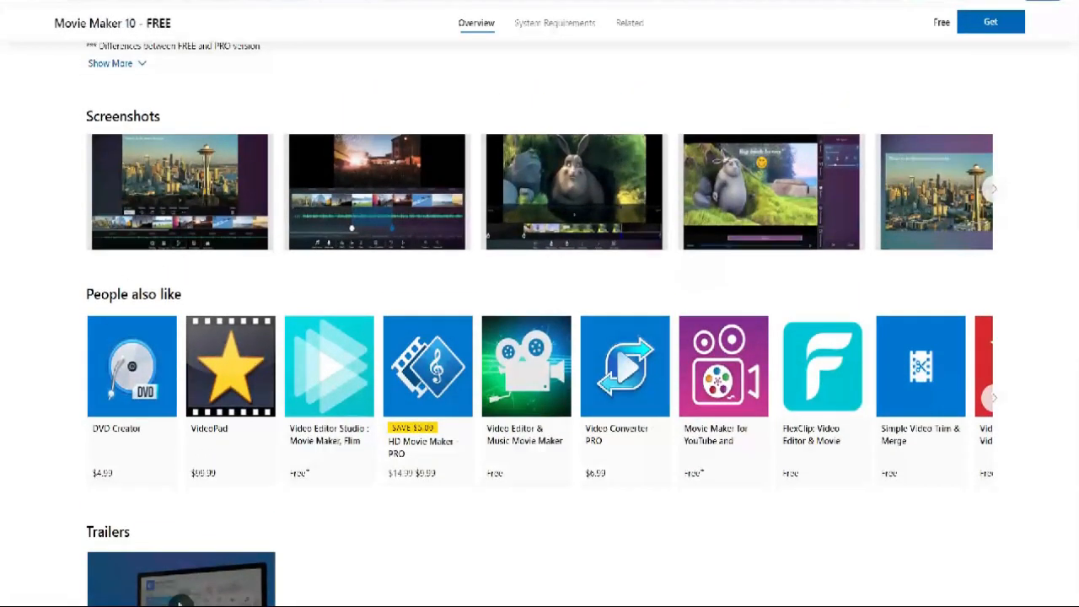
{"action": "scroll", "scroll_direction": "down", "scroll_amount": 3}
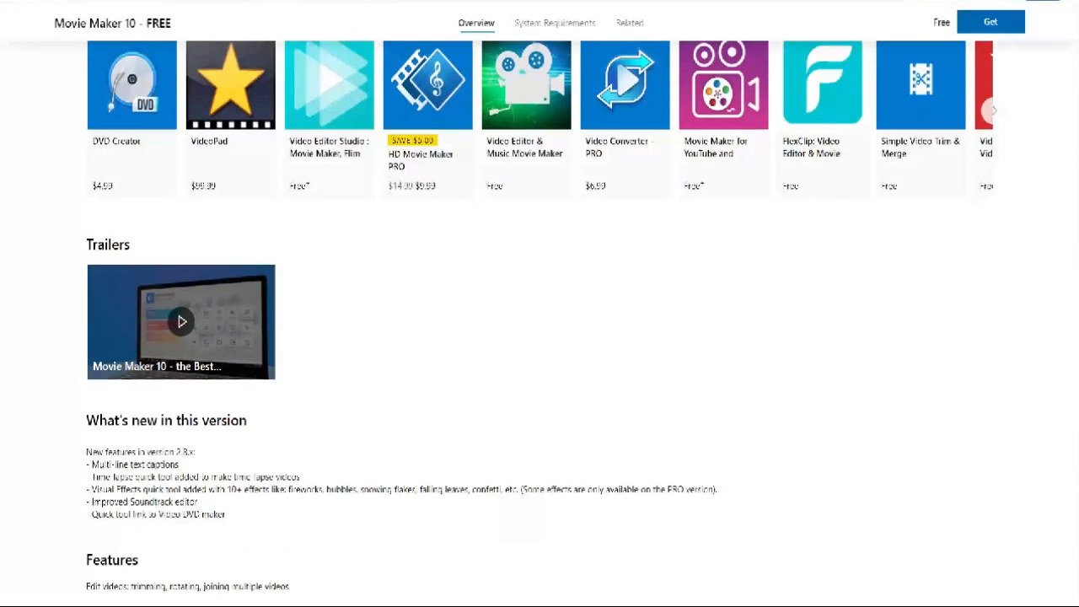
{"action": "scroll", "scroll_direction": "down", "scroll_amount": 3}
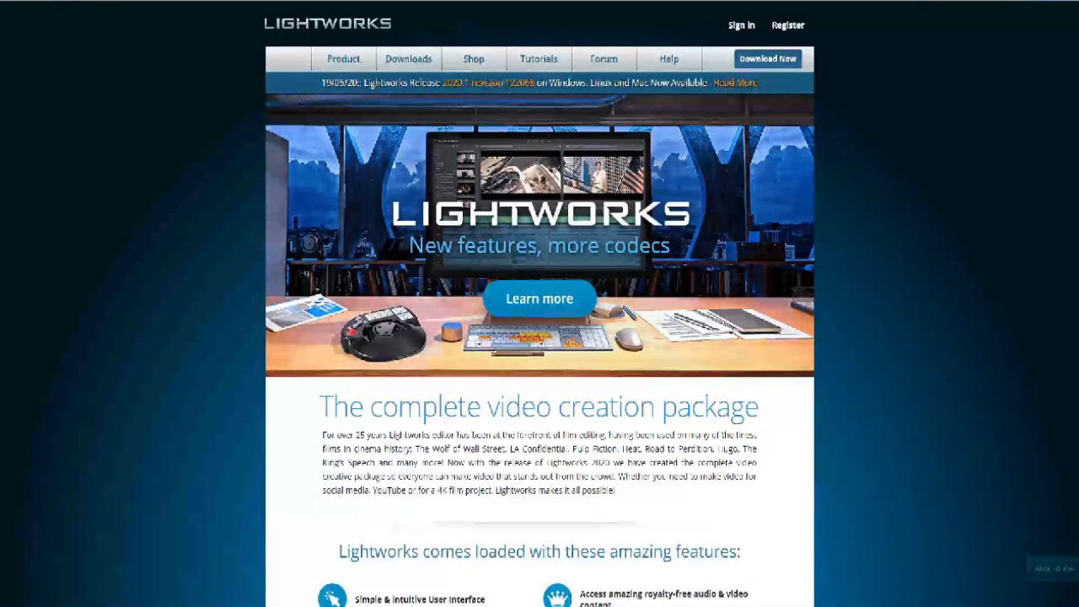
Browse the Lightworks home page, open Video Tutorials, and hover the Forum menu
{"action": "scroll", "scroll_direction": "down", "scroll_amount": 3}
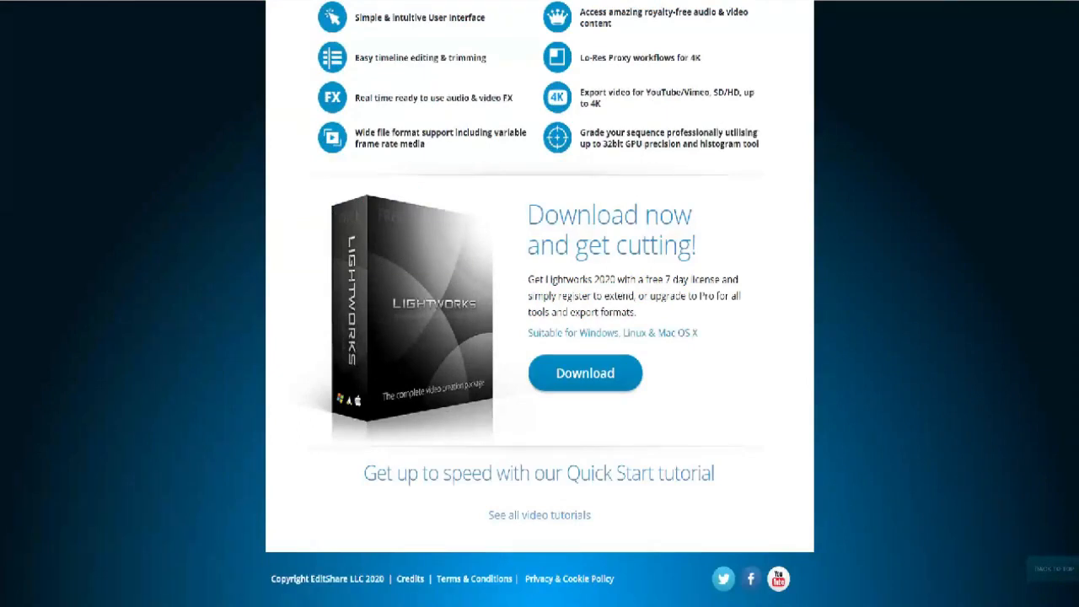
{"action": "scroll", "scroll_direction": "up", "scroll_amount": 3}
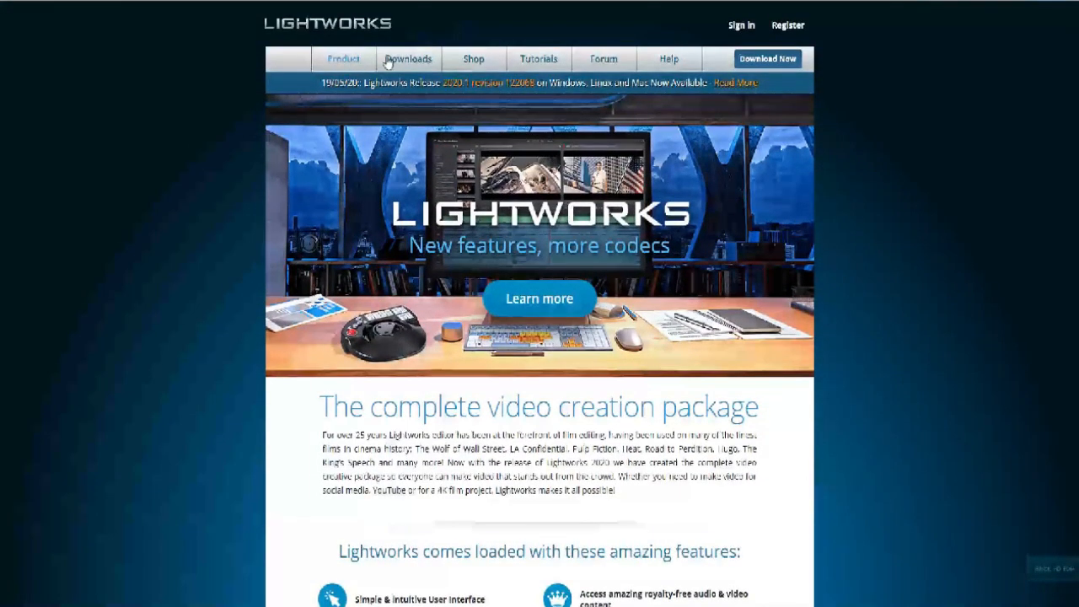
{"action": "left_click", "coordinate": [408, 59]}
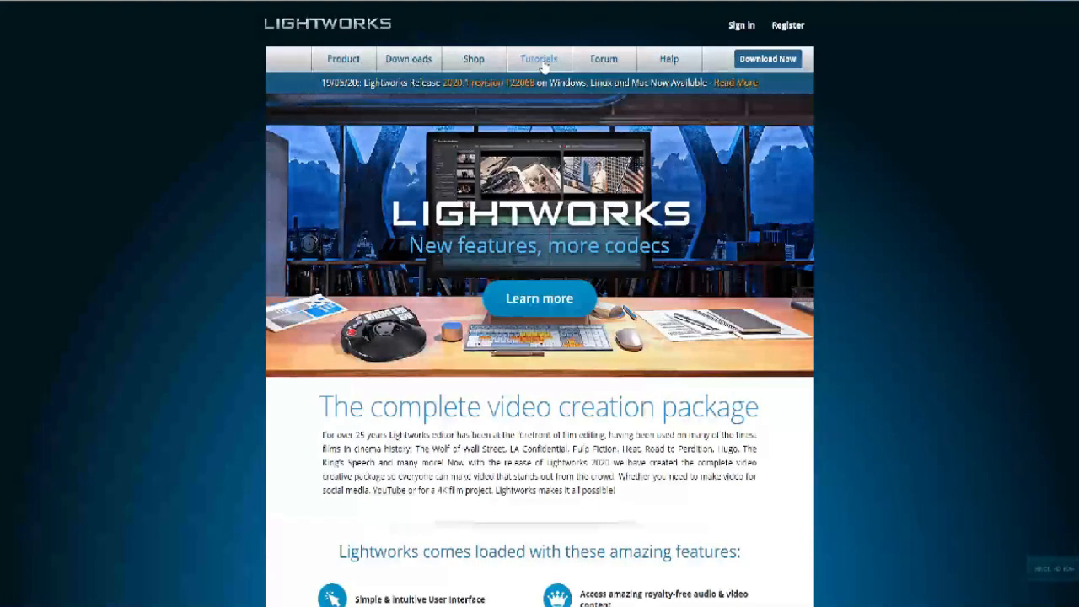
{"action": "left_click", "coordinate": [538, 58]}
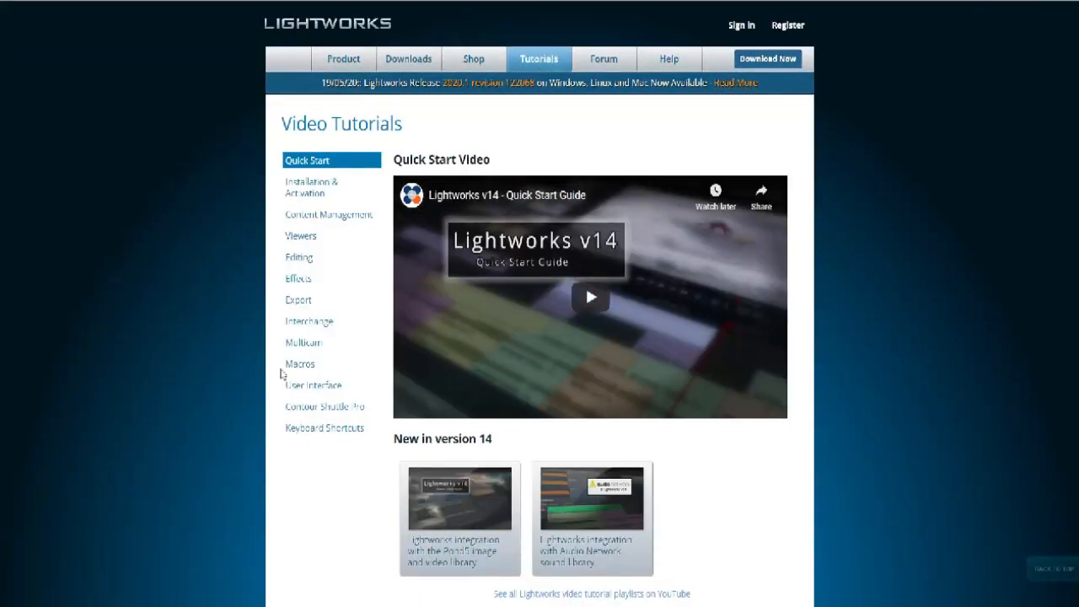
{"action": "mouse_move", "coordinate": [301, 469]}
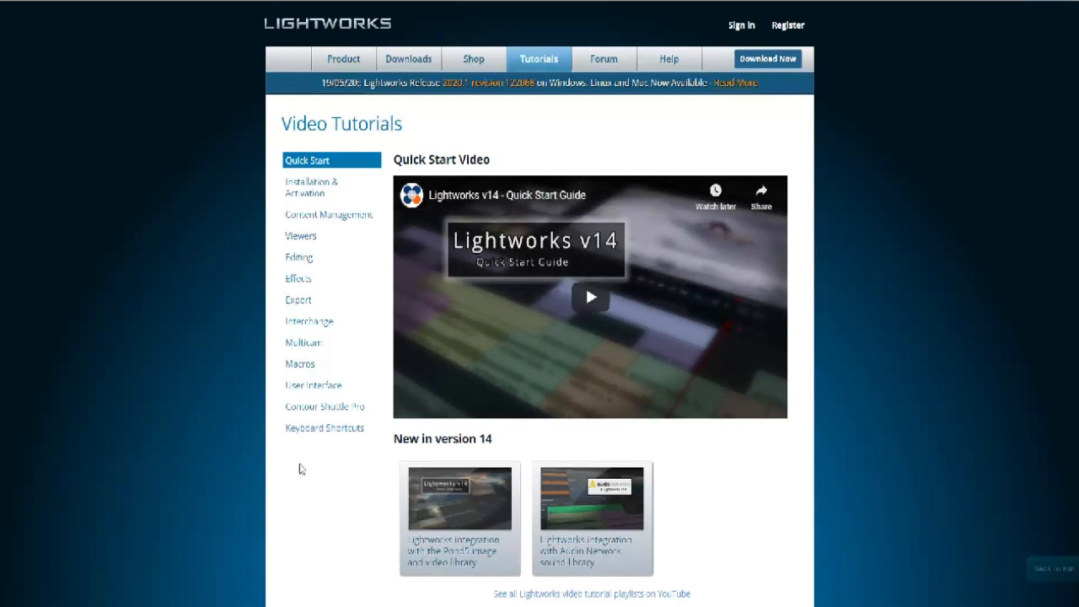
{"action": "mouse_move", "coordinate": [603, 59]}
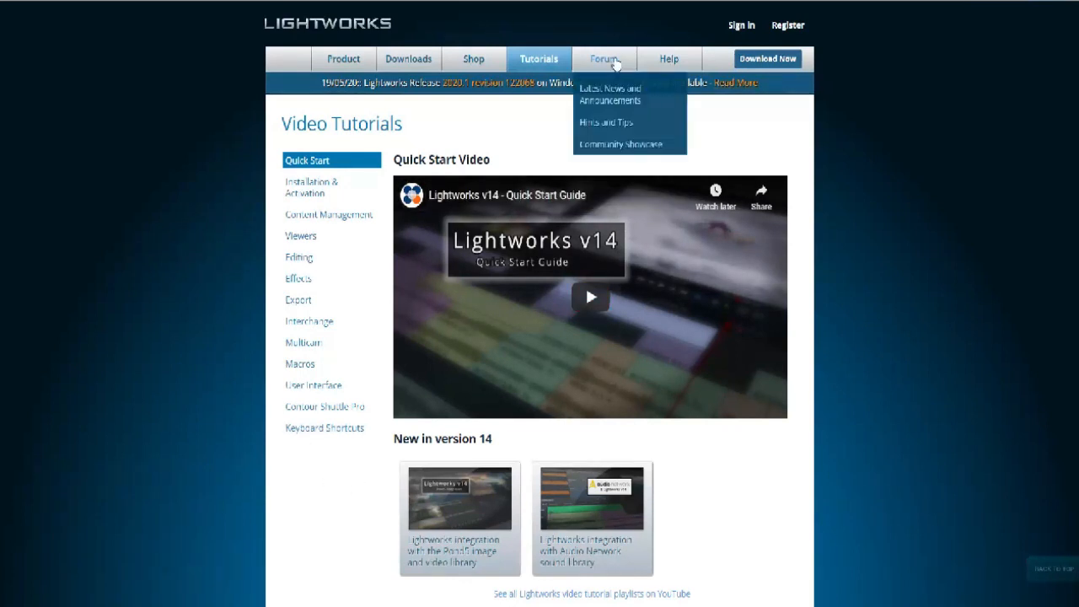
{"action": "left_click", "coordinate": [603, 58]}
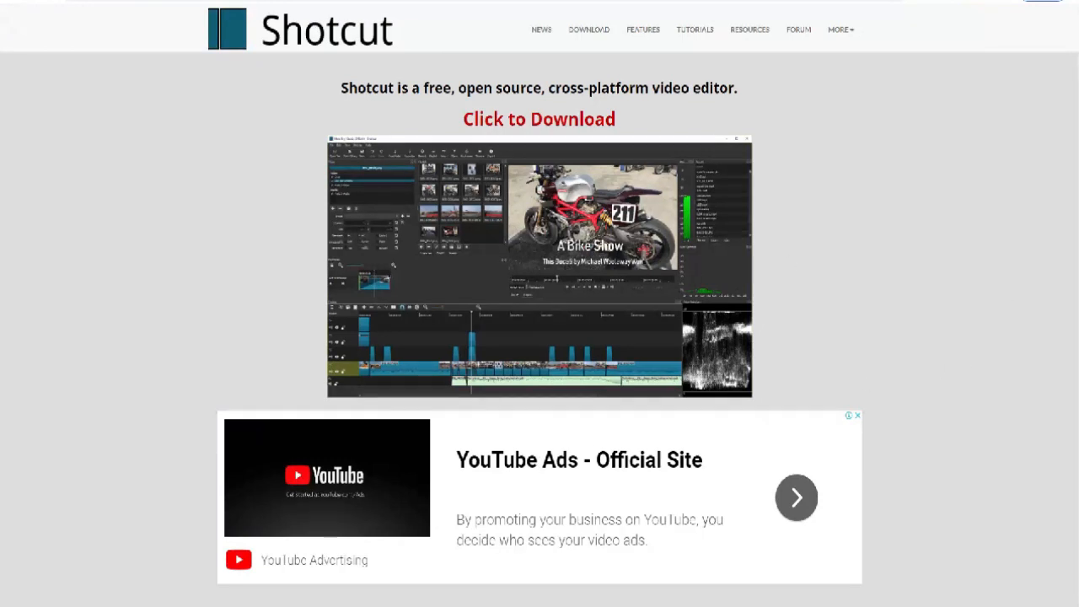
Scroll down through the Shotcut home page
{"action": "scroll", "scroll_direction": "down", "scroll_amount": 3}
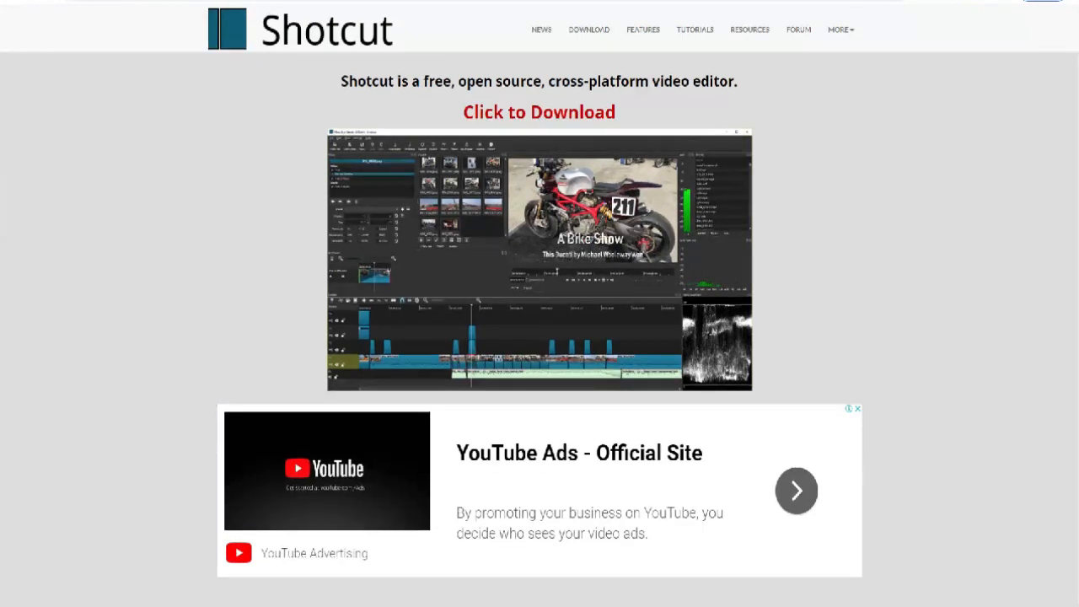
{"action": "scroll", "scroll_direction": "down", "scroll_amount": 3}
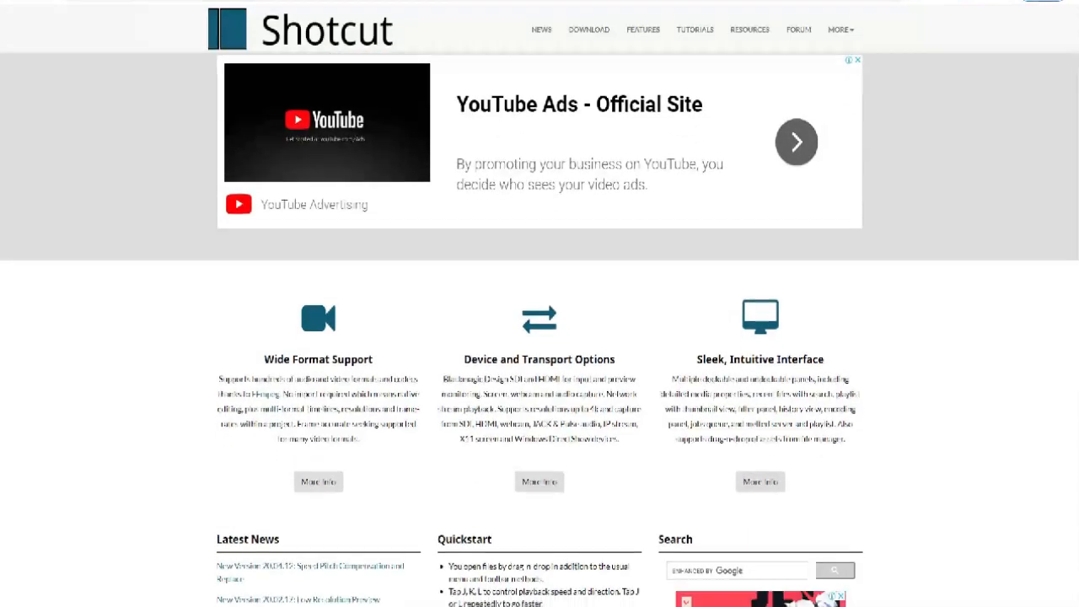
{"action": "scroll", "scroll_direction": "down", "scroll_amount": 3}
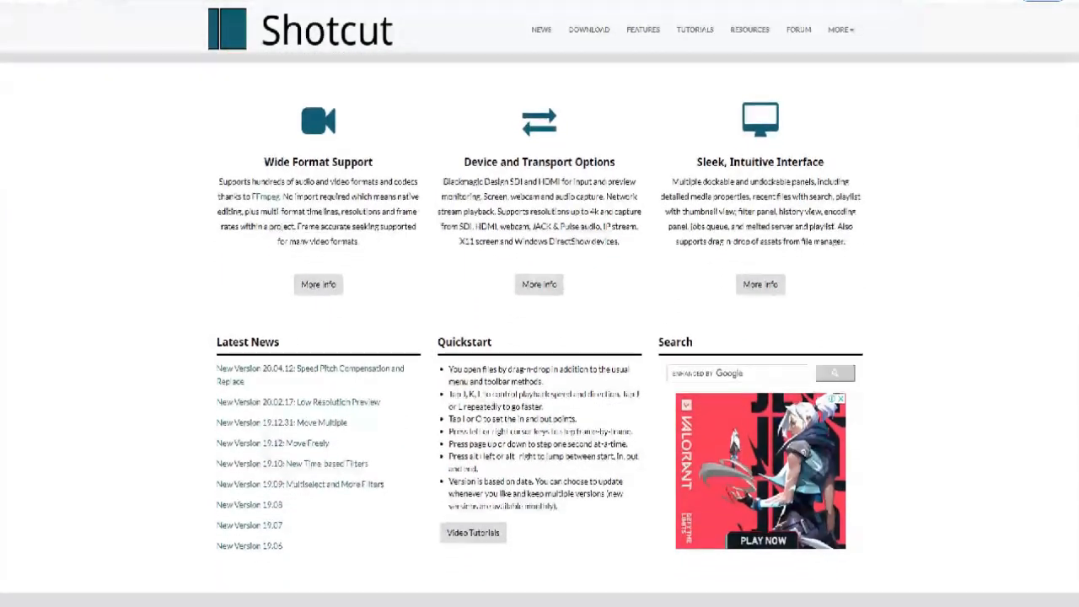
{"action": "scroll", "scroll_direction": "down", "scroll_amount": 3}
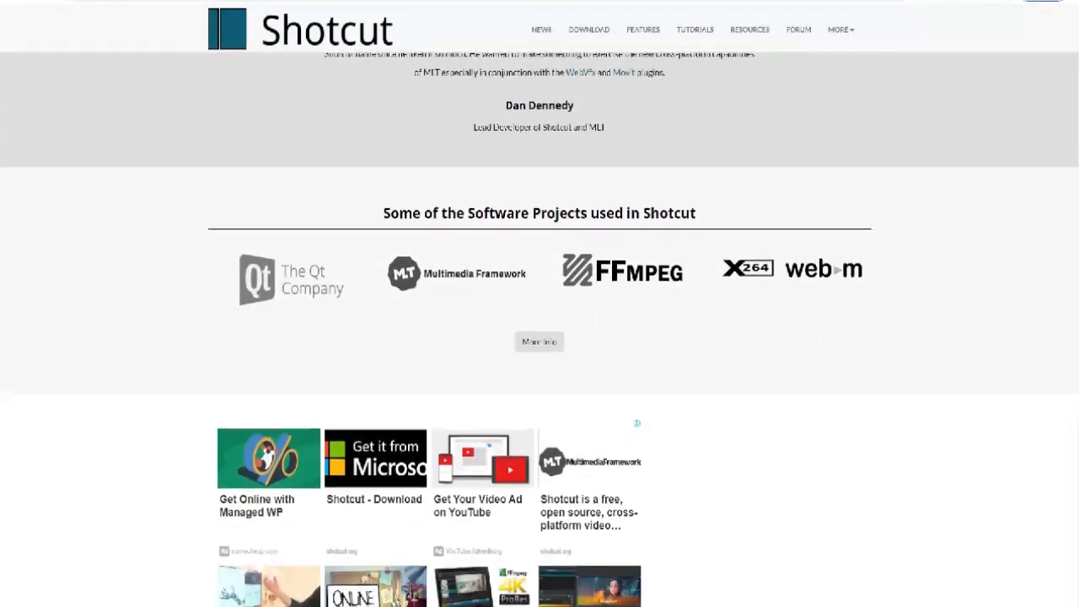
{"action": "scroll", "scroll_direction": "down", "scroll_amount": 3}
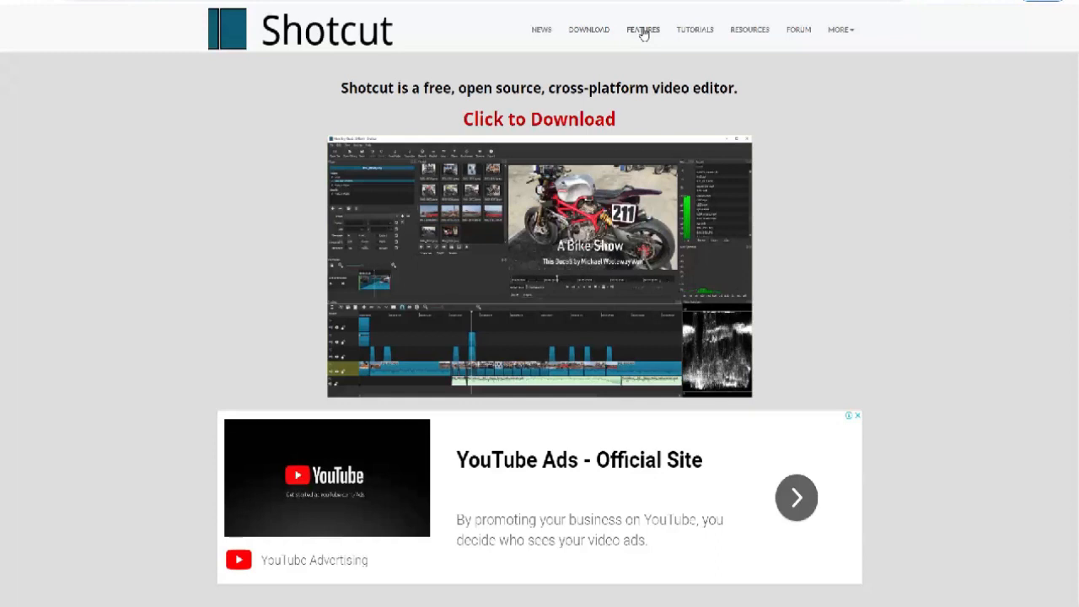
Open the Shotcut Tutorial Videos page and scroll through the videos
{"action": "left_click", "coordinate": [695, 29]}
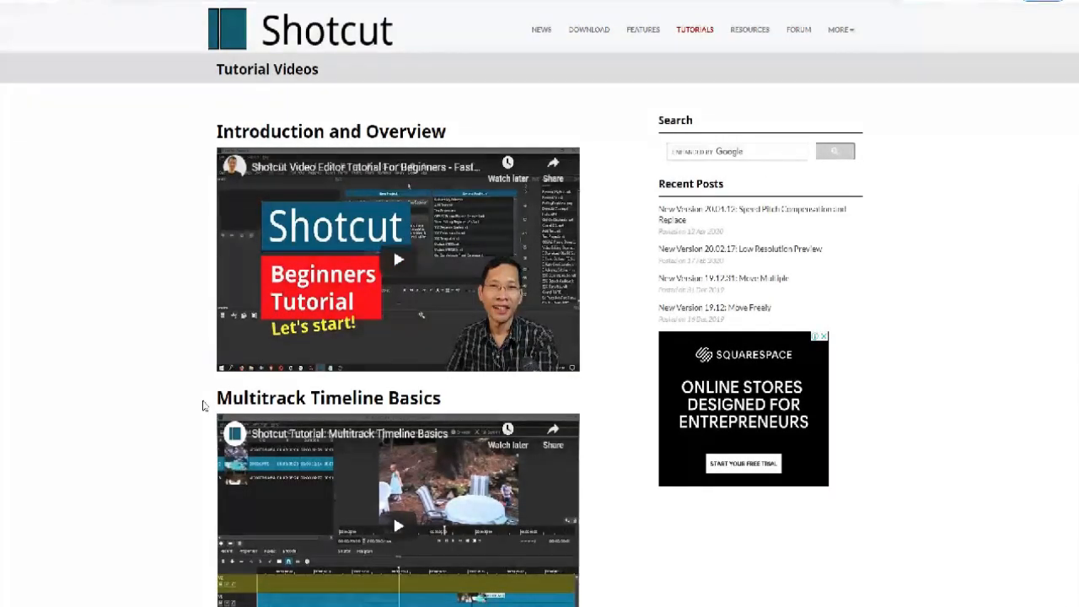
{"action": "scroll", "scroll_direction": "down", "scroll_amount": 3}
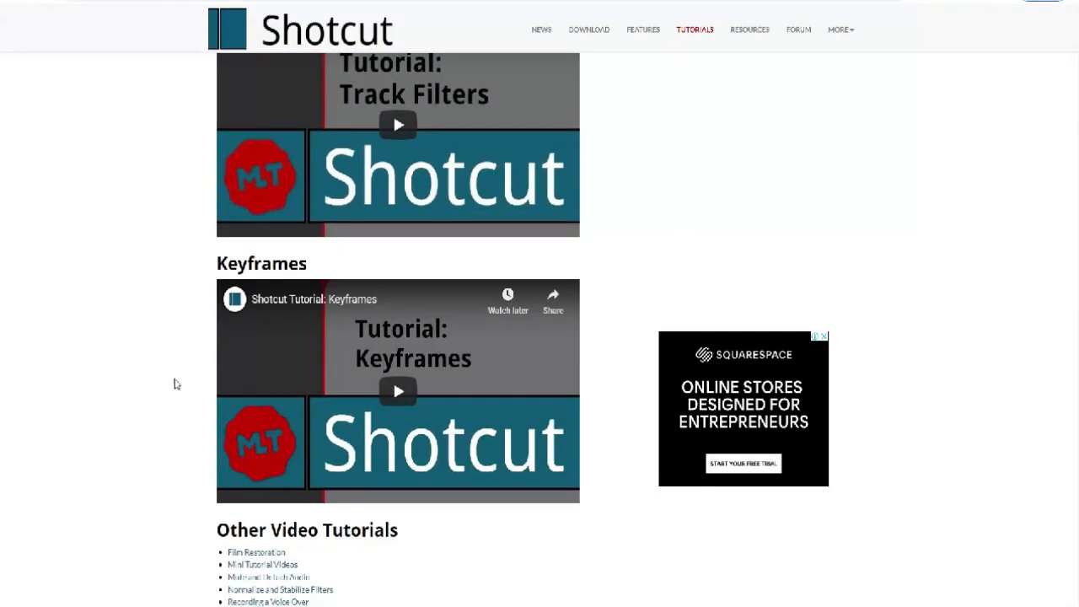
{"action": "scroll", "scroll_direction": "down", "scroll_amount": 3}
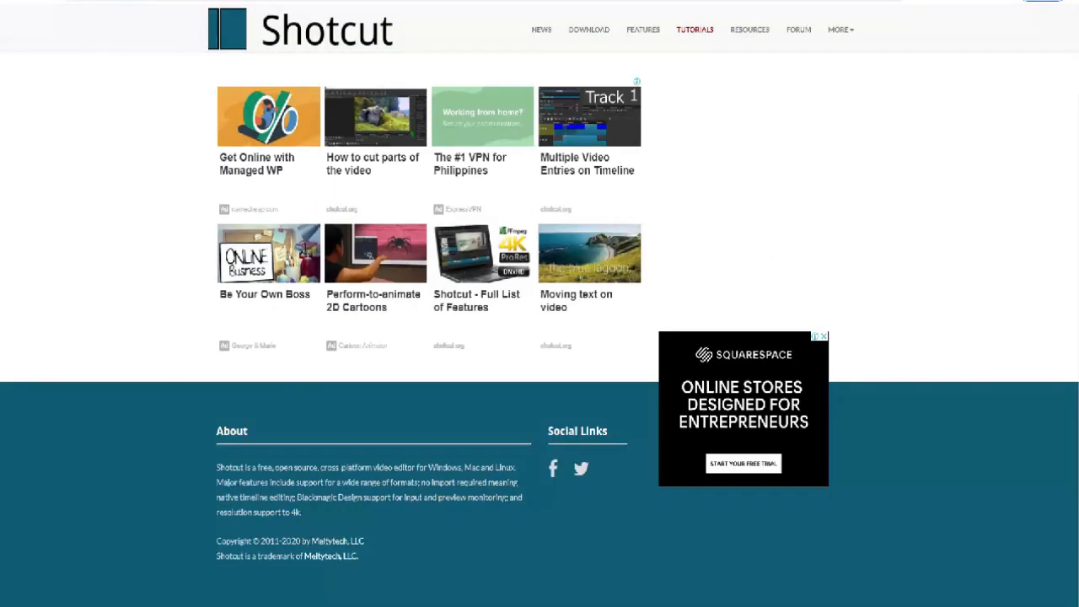
{"action": "left_click", "coordinate": [695, 29]}
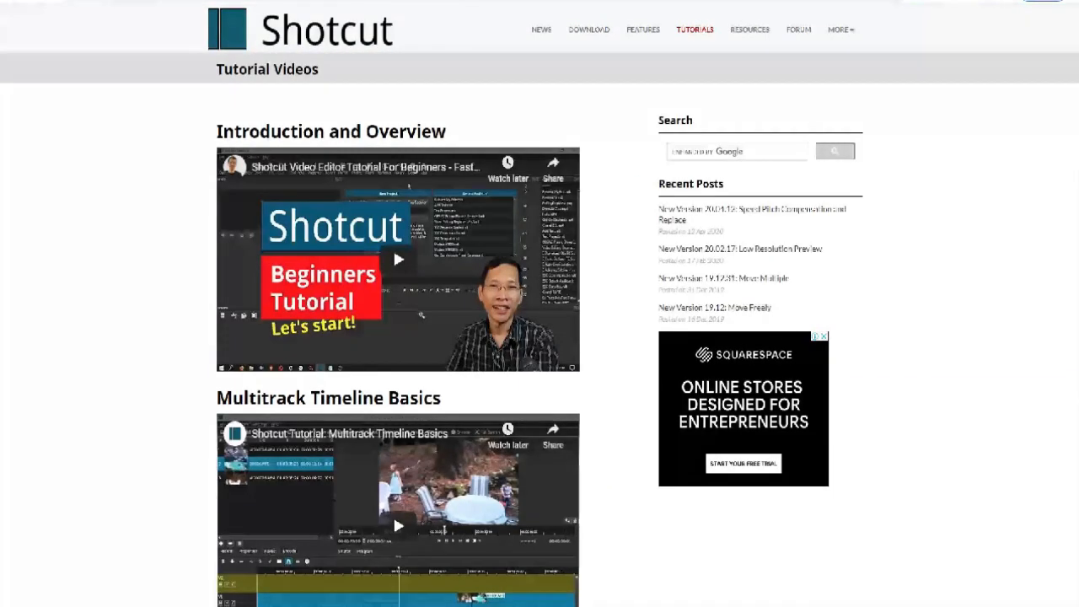
Open the Full List of Features and scroll to the bottom
{"action": "left_click", "coordinate": [642, 30]}
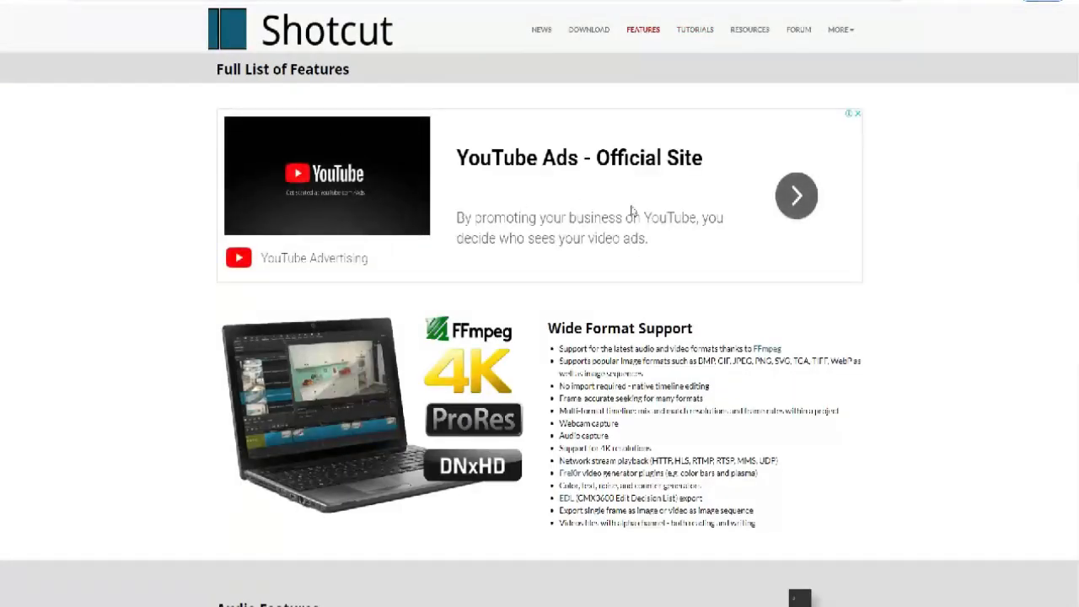
{"action": "scroll", "scroll_direction": "down", "scroll_amount": 3}
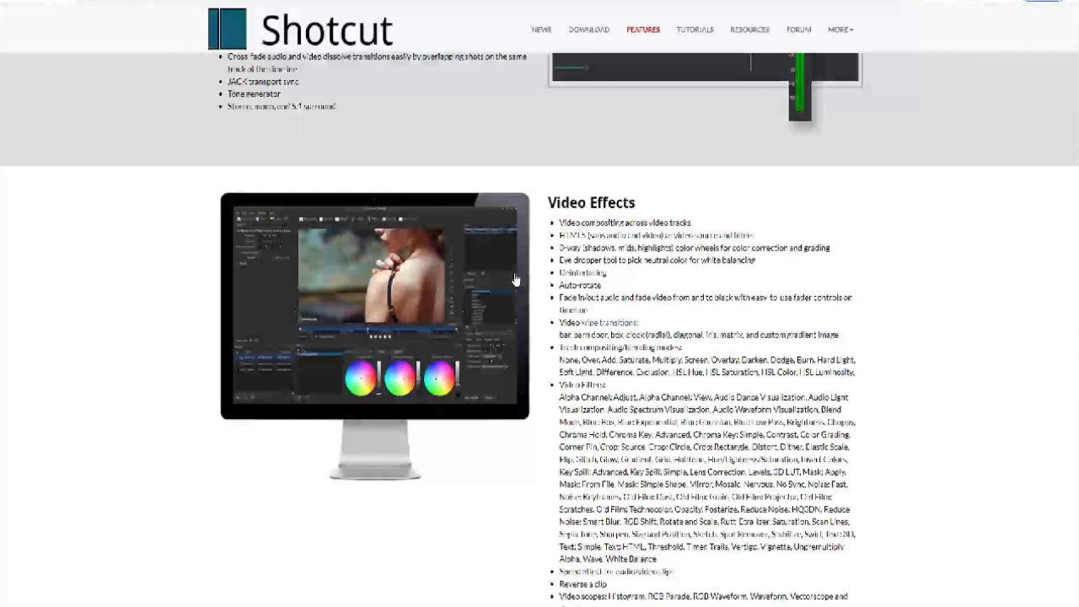
{"action": "scroll", "scroll_direction": "down", "scroll_amount": 3}
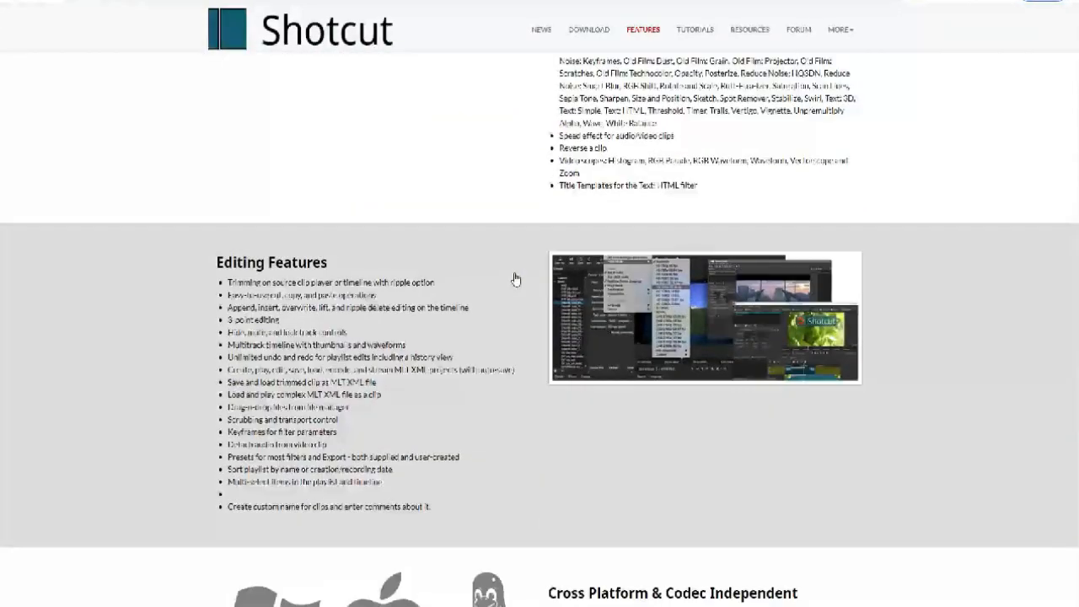
{"action": "scroll", "scroll_direction": "down", "scroll_amount": 3}
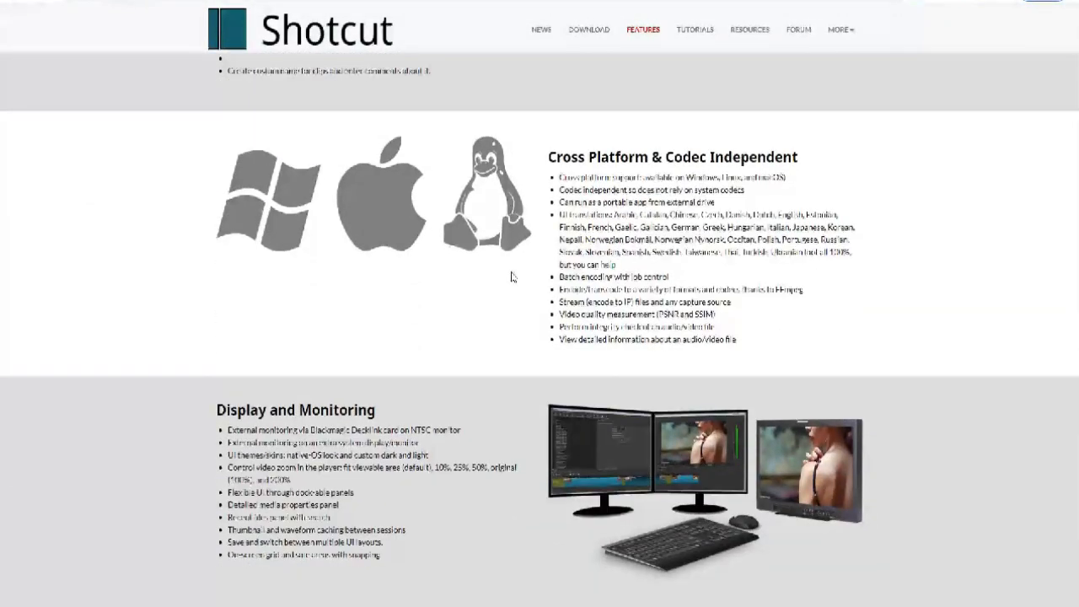
{"action": "scroll", "scroll_direction": "down", "scroll_amount": 3}
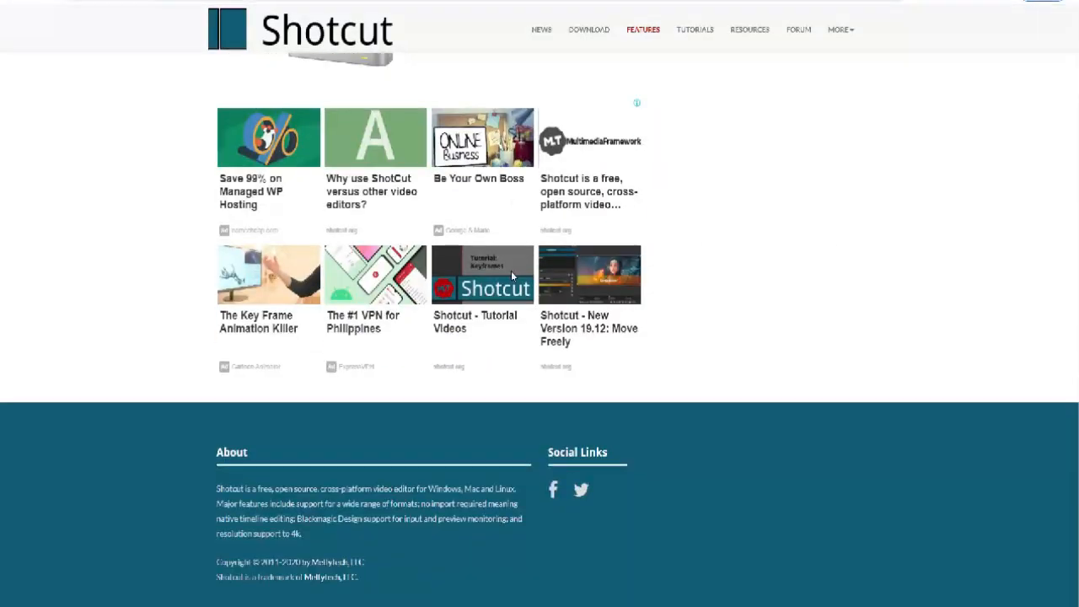